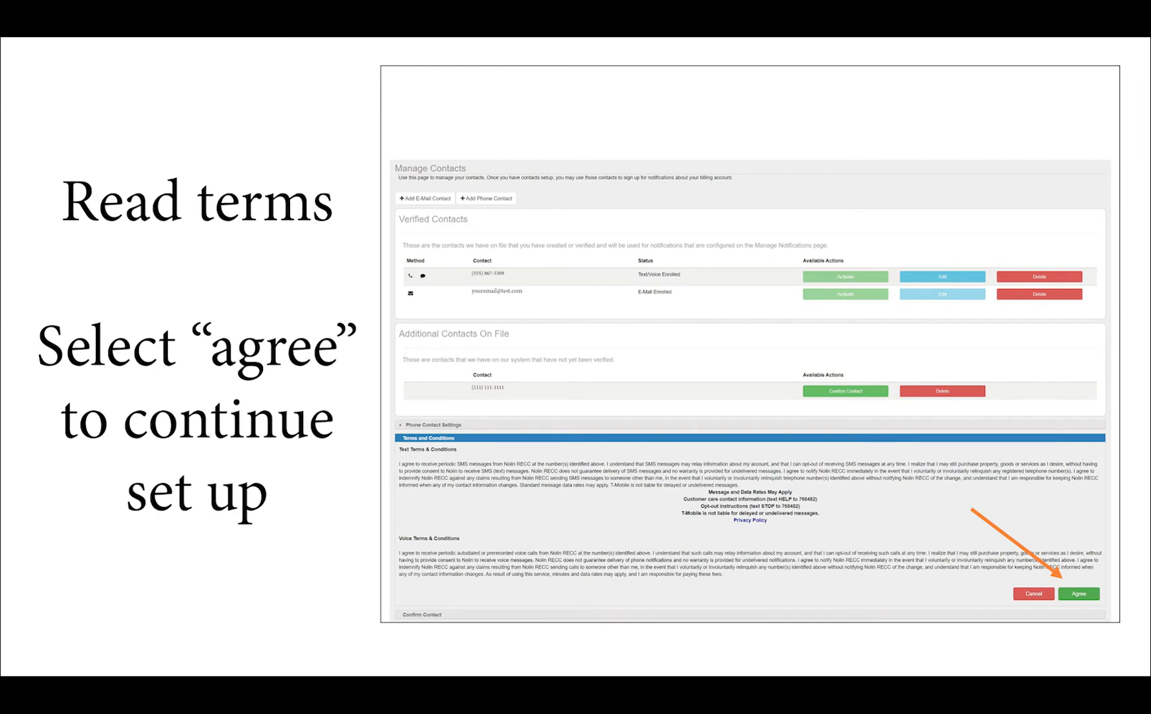
Agree to the text and voice notification terms and conditions.
{"action": "left_click", "coordinate": [1077, 593]}
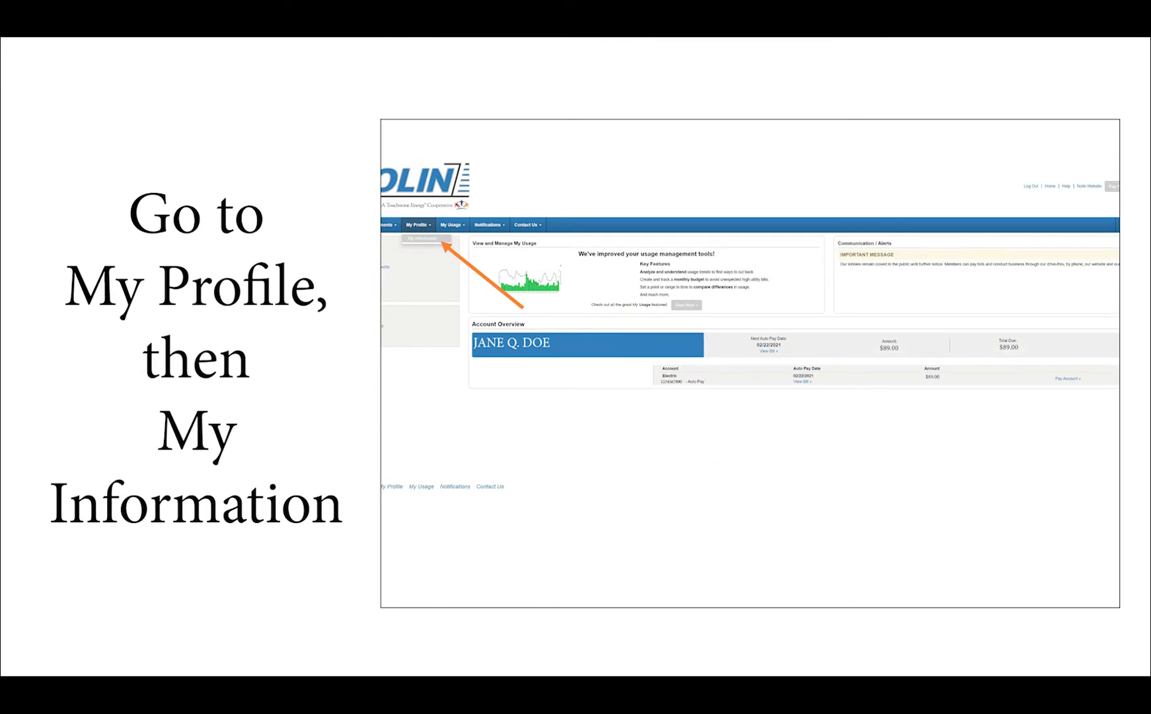
Show the My Information page with login email and password settings.
{"action": "left_click", "coordinate": [421, 240]}
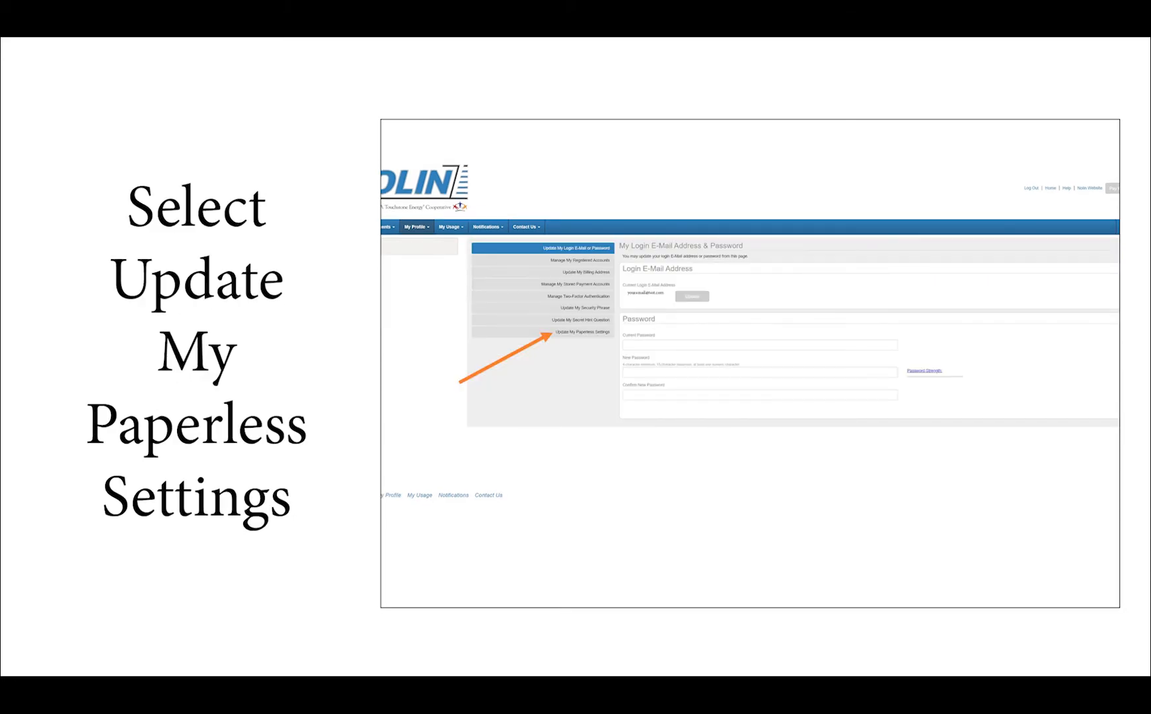
Switch the account to paperless billing and confirm the change with Yes.
{"action": "left_click", "coordinate": [580, 332]}
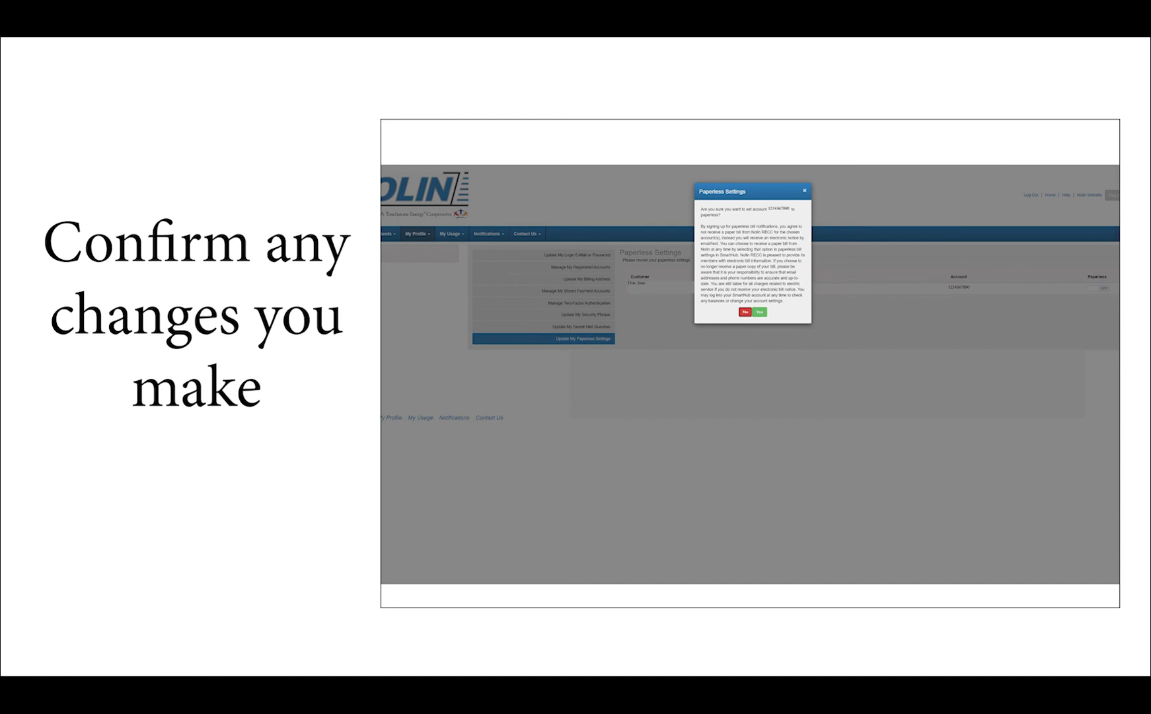
{"action": "left_click", "coordinate": [759, 312]}
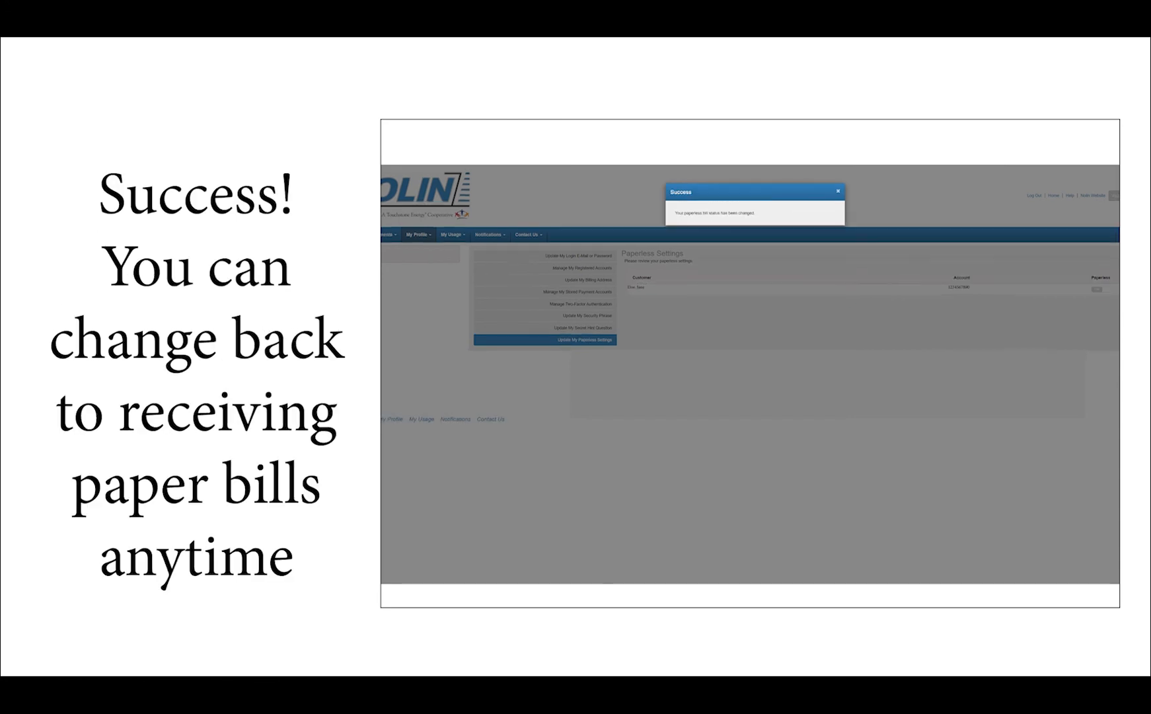